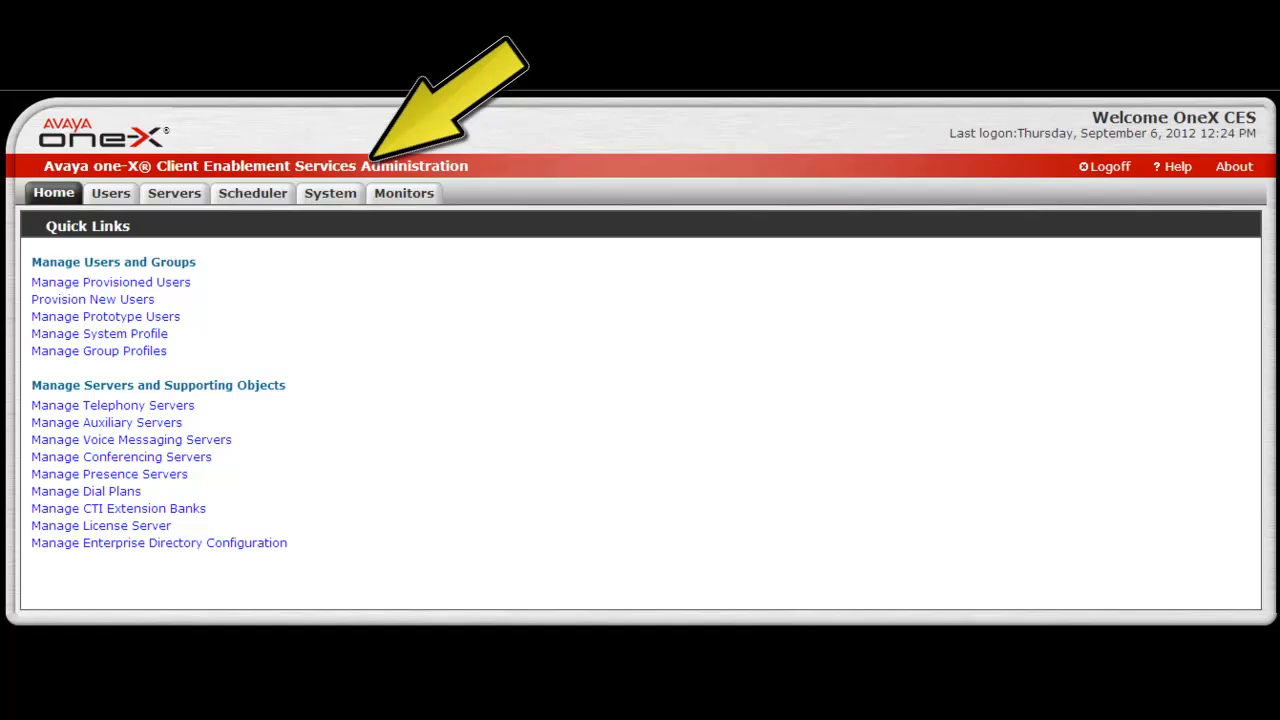
- Switch to the System area to reach General Settings with product ID and presence domain rules
{"action": "left_click", "coordinate": [328, 192]}
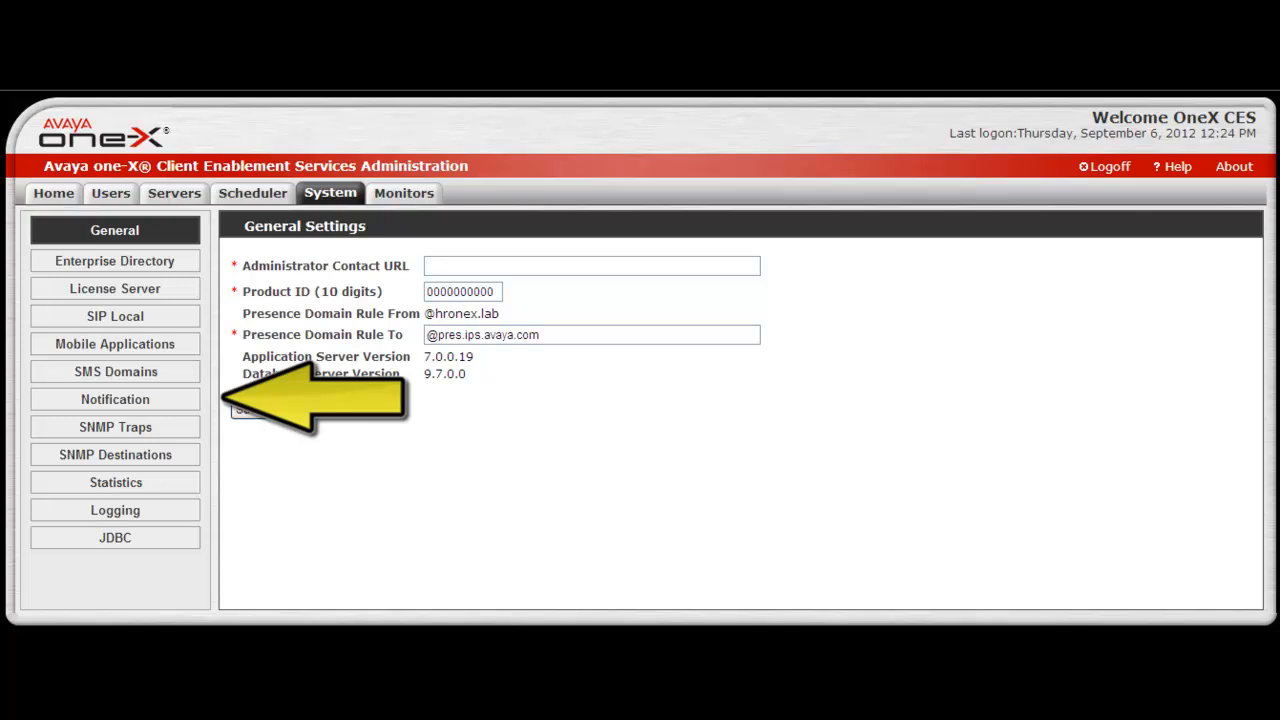
- Show the Notification service's Modify page: enabled, mail domain avaya.com, monitor status enabled
{"action": "left_click", "coordinate": [114, 400]}
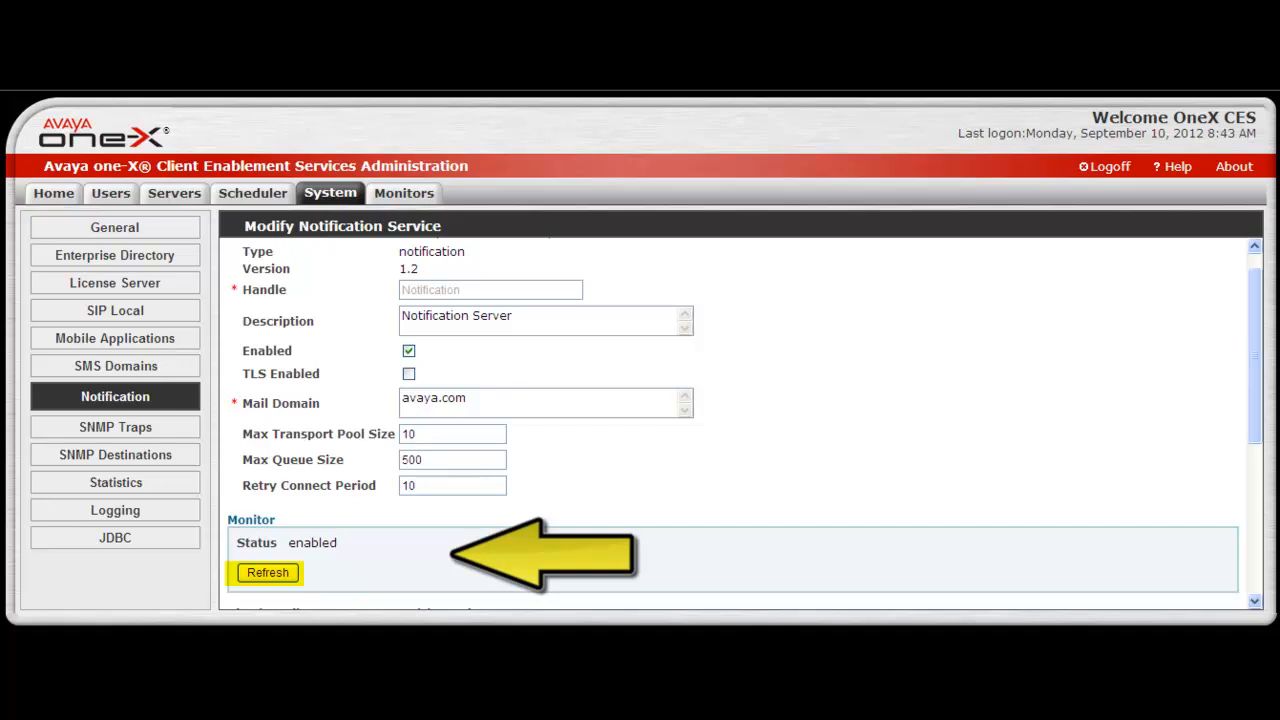
- Reveal the SMTP mail server settings: host 127.0.0.1, port 25, login ID and confirmed password
{"action": "scroll", "scroll_direction": "down", "scroll_amount": 3}
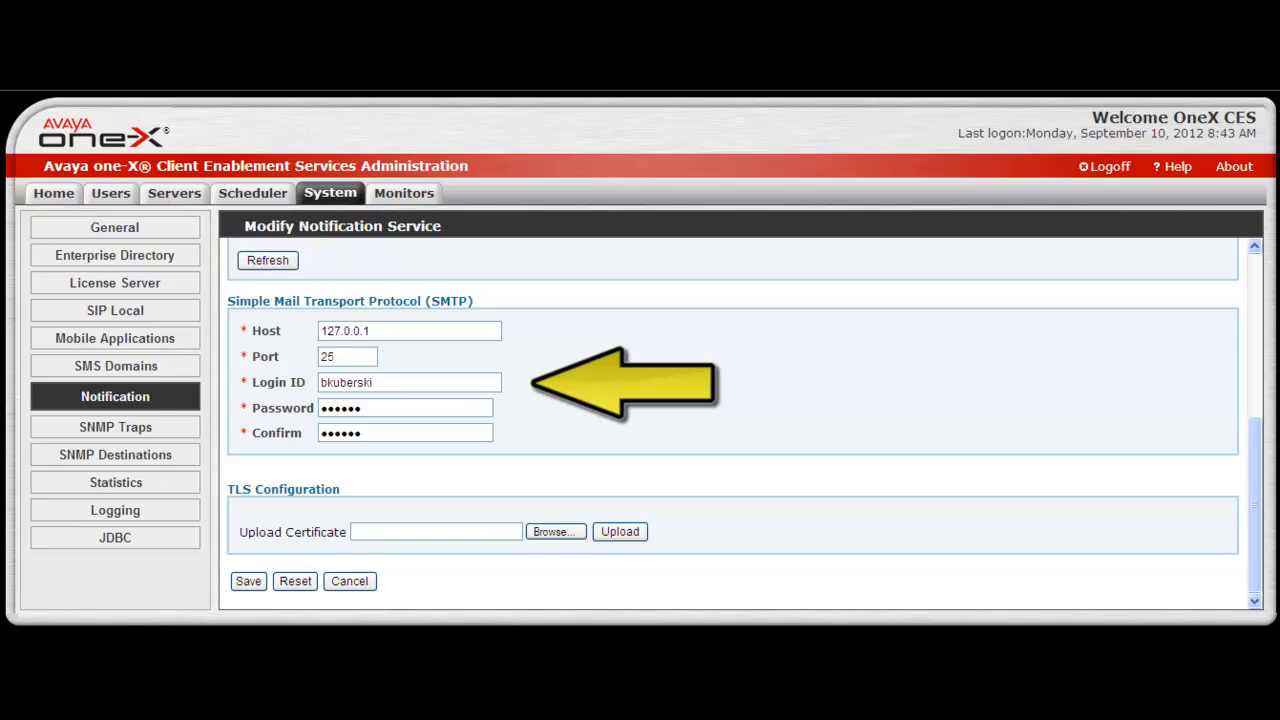
{"action": "mouse_move", "coordinate": [644, 440]}
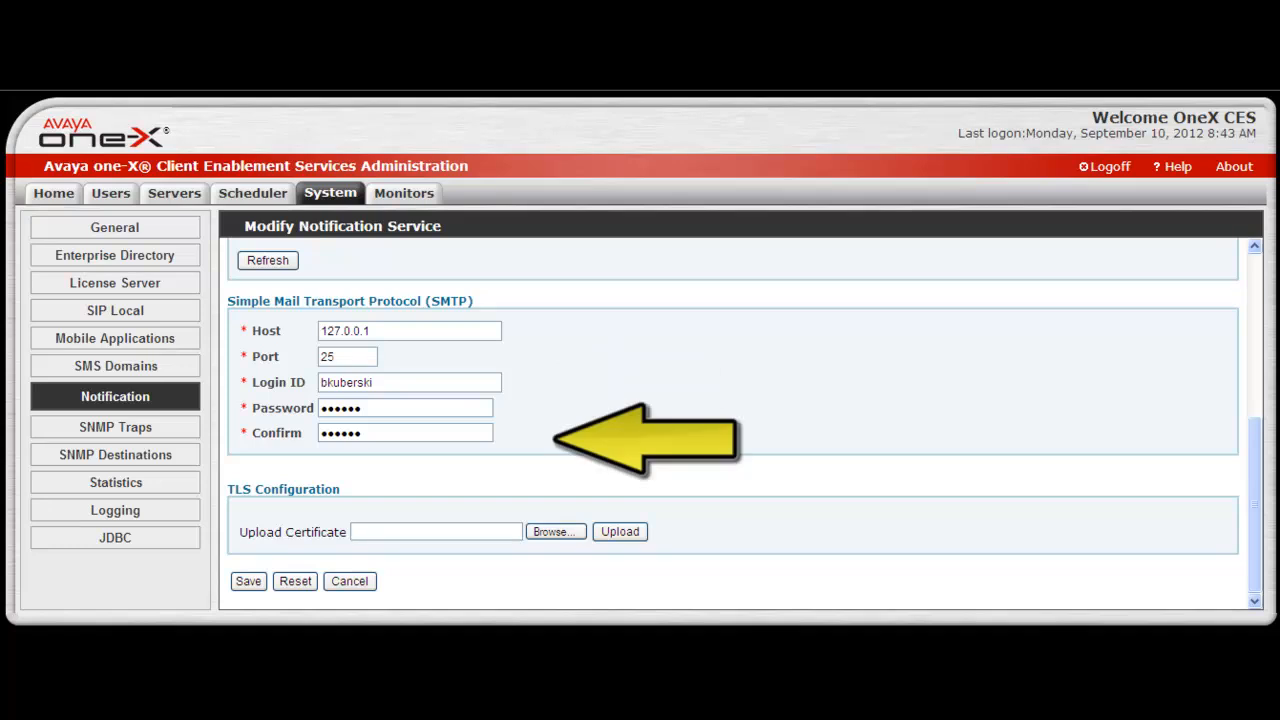